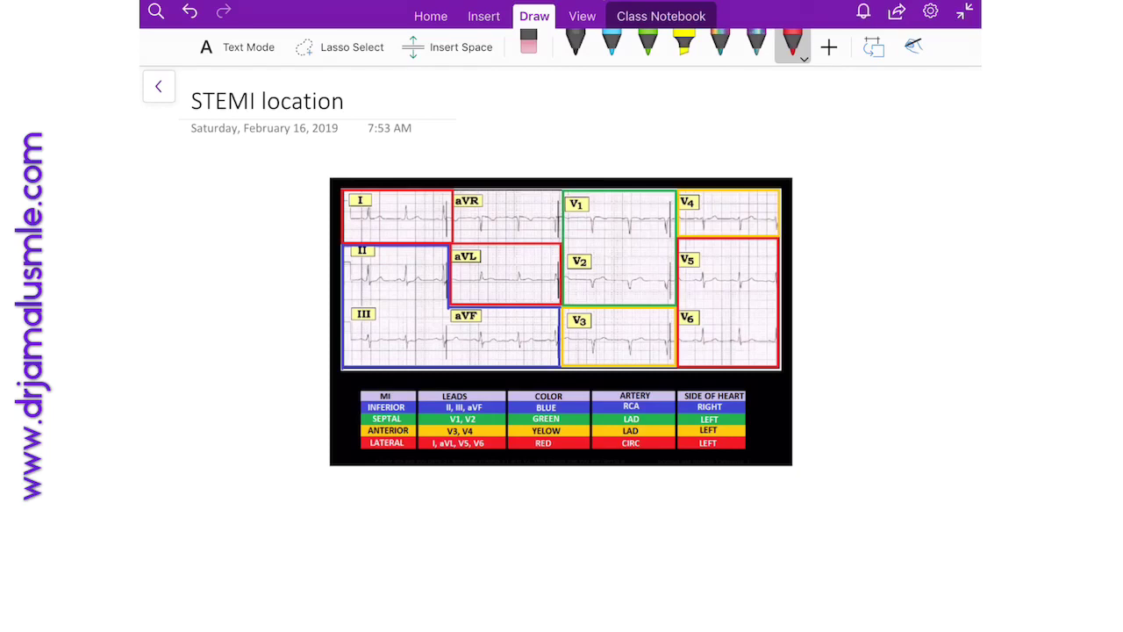
Step: Pick the red pen for annotating the title and date
{"action": "left_click", "coordinate": [184, 144]}
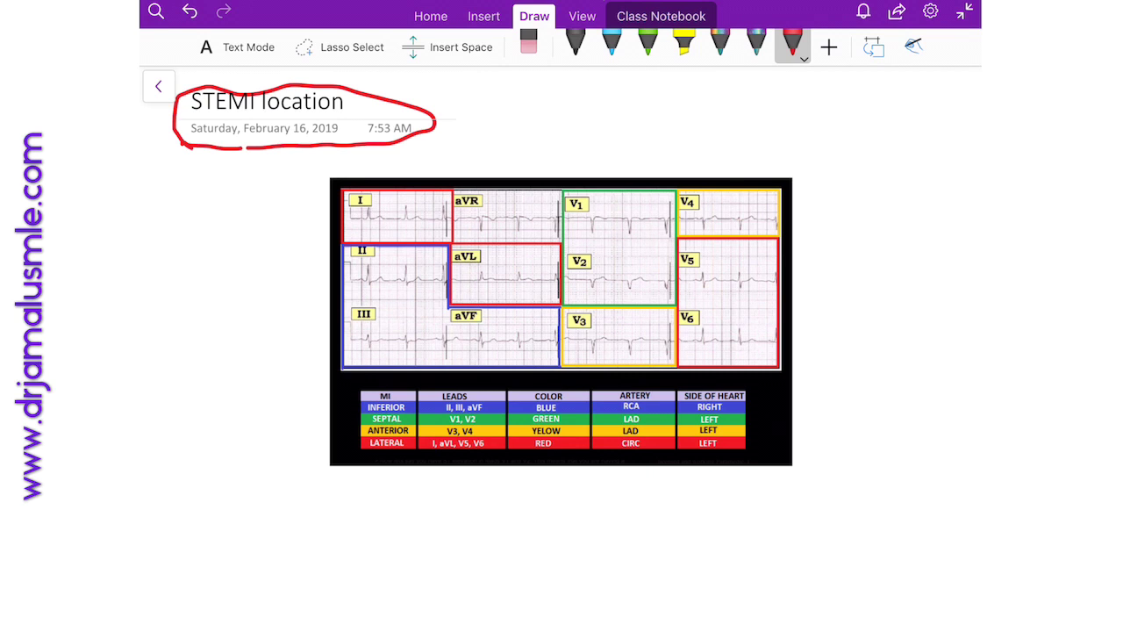
Step: Circle leads I and V6 in red and sketch a heart with lines beside it
{"action": "left_click_drag", "start_coordinate": [351, 190], "coordinate": [368, 214]}
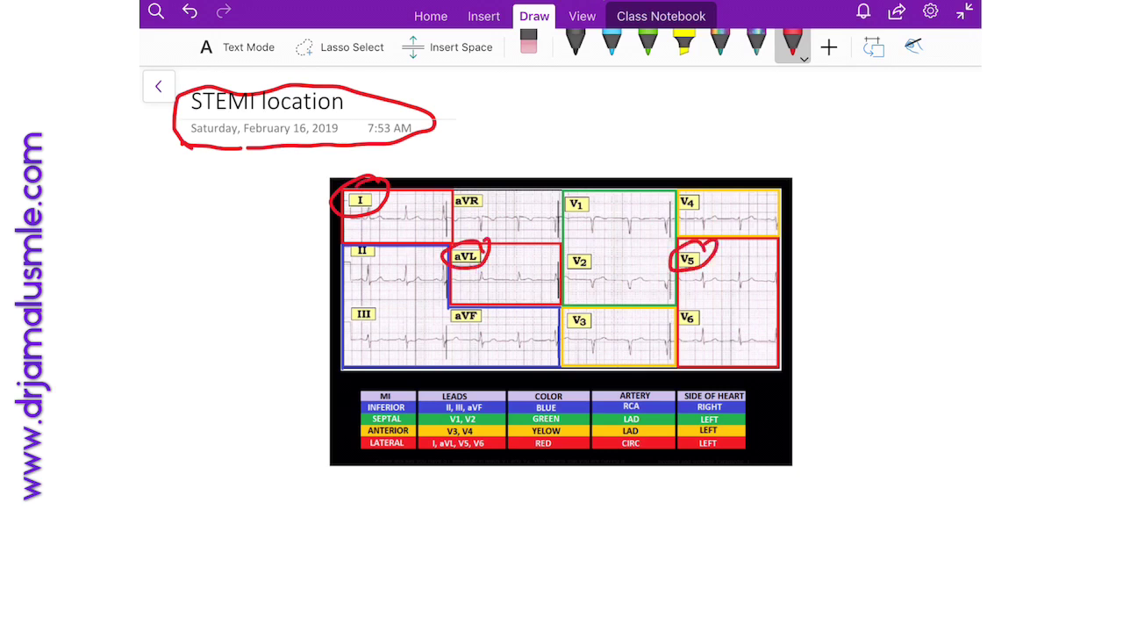
{"action": "left_click_drag", "start_coordinate": [676, 316], "coordinate": [711, 333]}
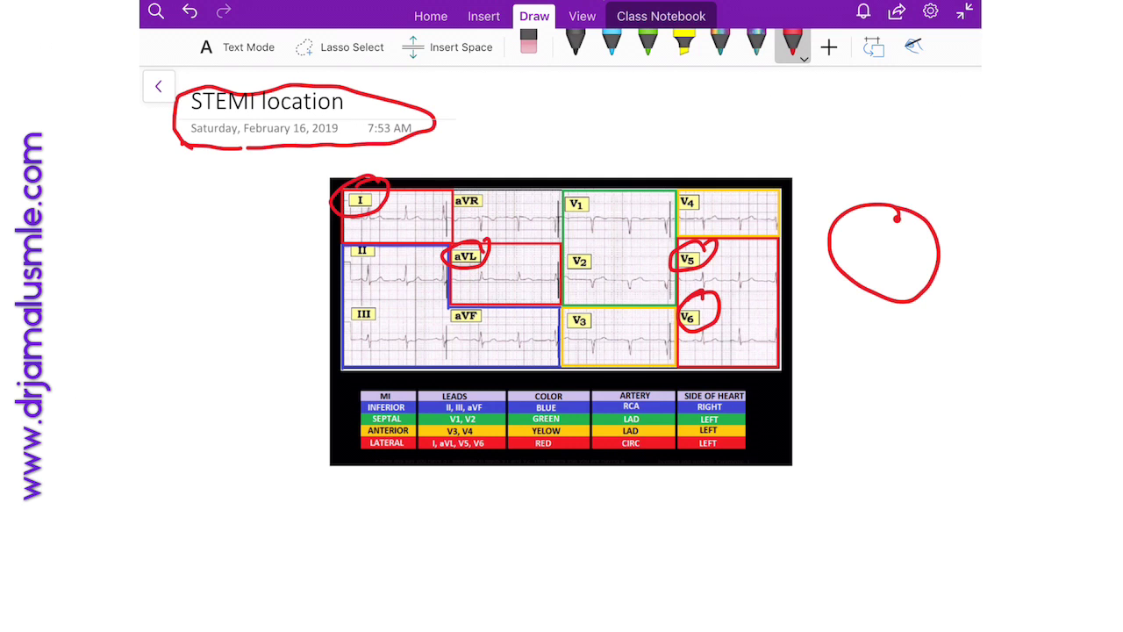
{"action": "left_click_drag", "start_coordinate": [926, 210], "coordinate": [974, 228]}
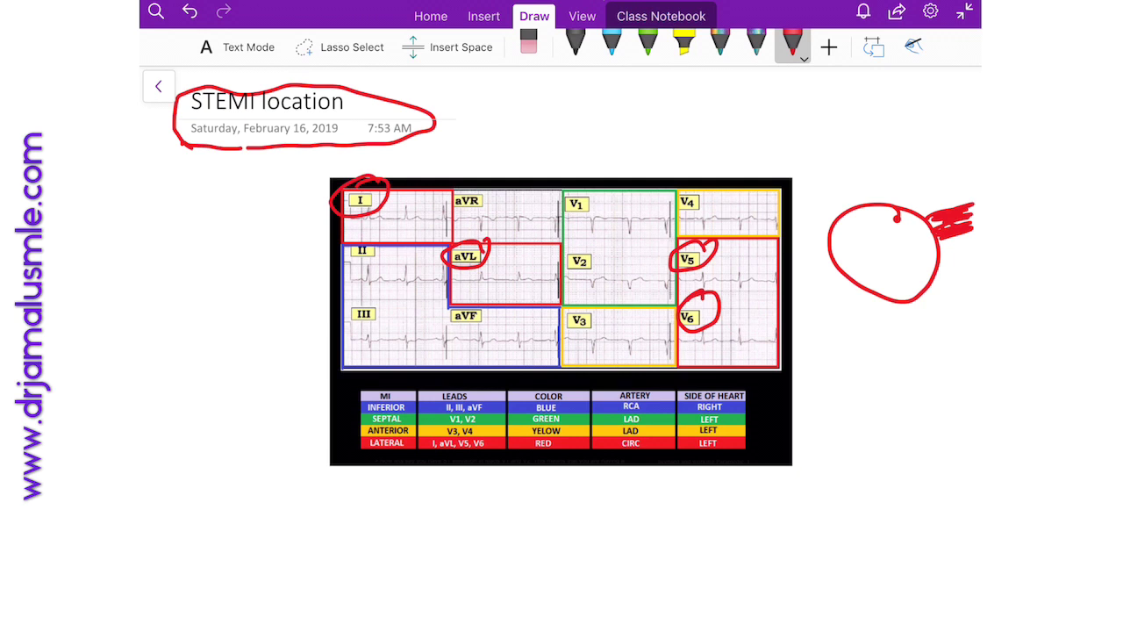
Step: Draw a red arrow at the LATERAL row, underline CIRC and dot leads III and aVF
{"action": "left_click_drag", "start_coordinate": [307, 449], "coordinate": [342, 449]}
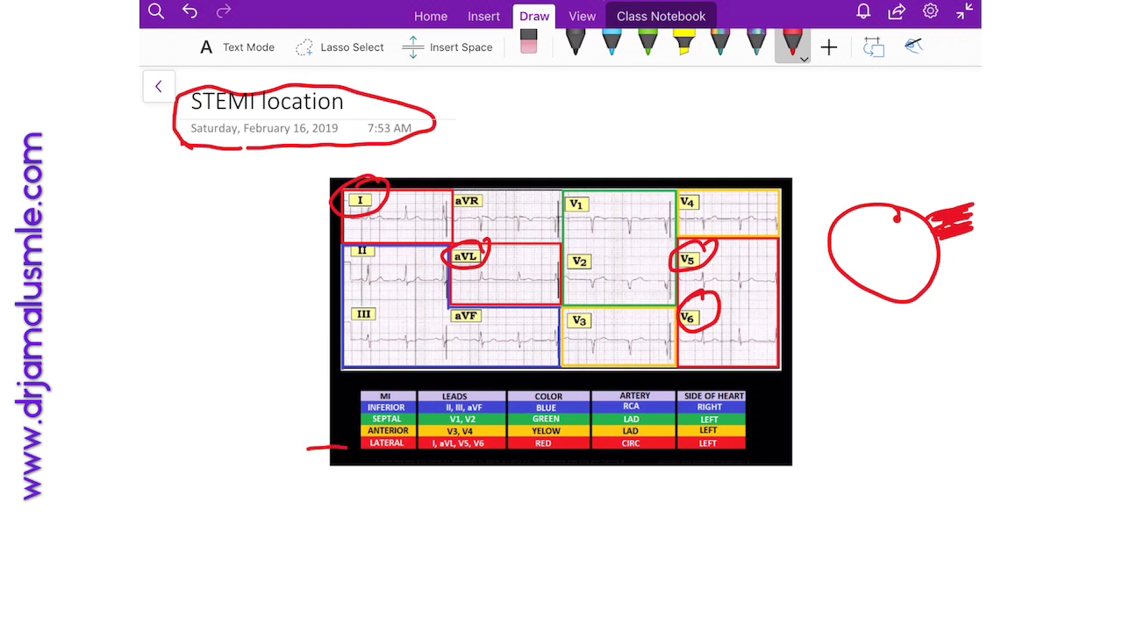
{"action": "left_click_drag", "start_coordinate": [302, 449], "coordinate": [348, 448]}
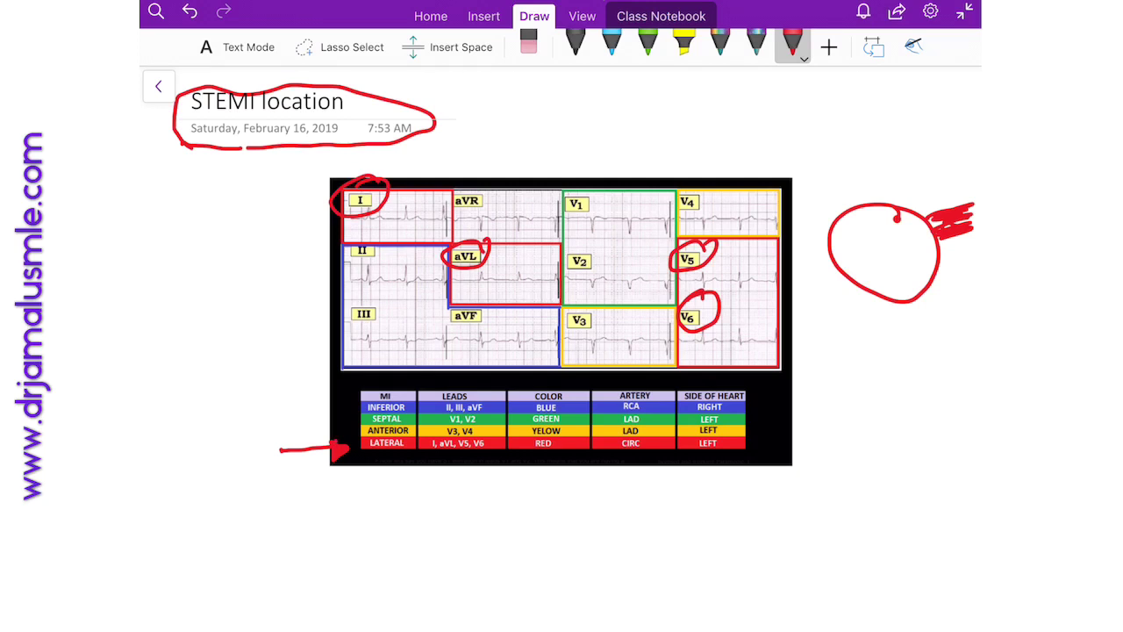
{"action": "left_click_drag", "start_coordinate": [614, 449], "coordinate": [650, 449]}
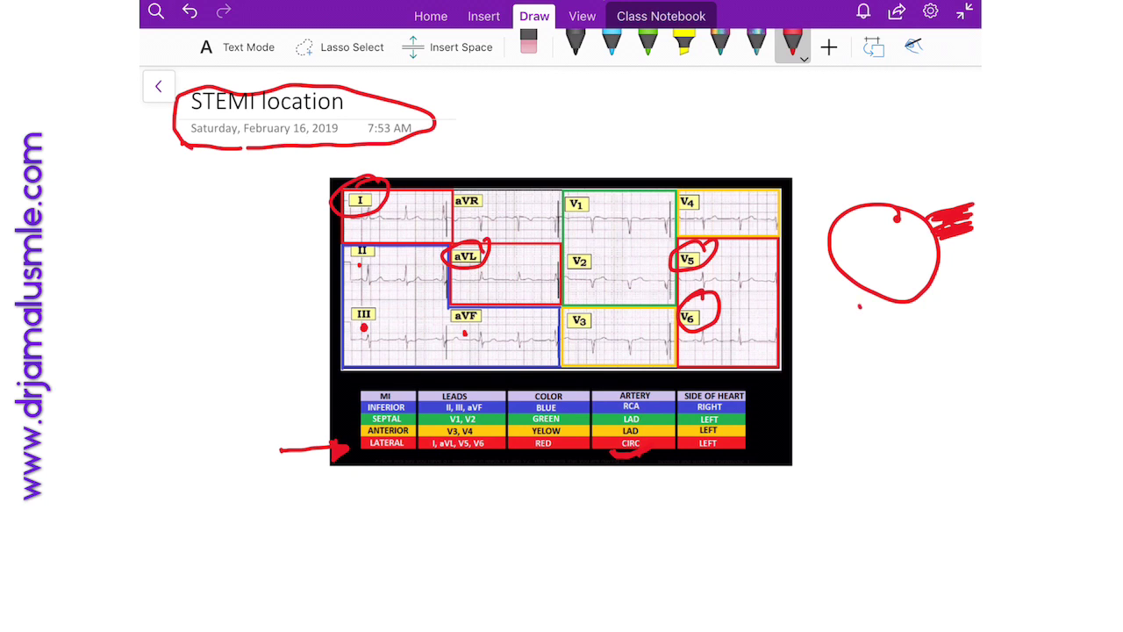
Step: Draw a red arrow at the INFERIOR row and circle leads V1 and V2
{"action": "left_click_drag", "start_coordinate": [846, 319], "coordinate": [948, 317]}
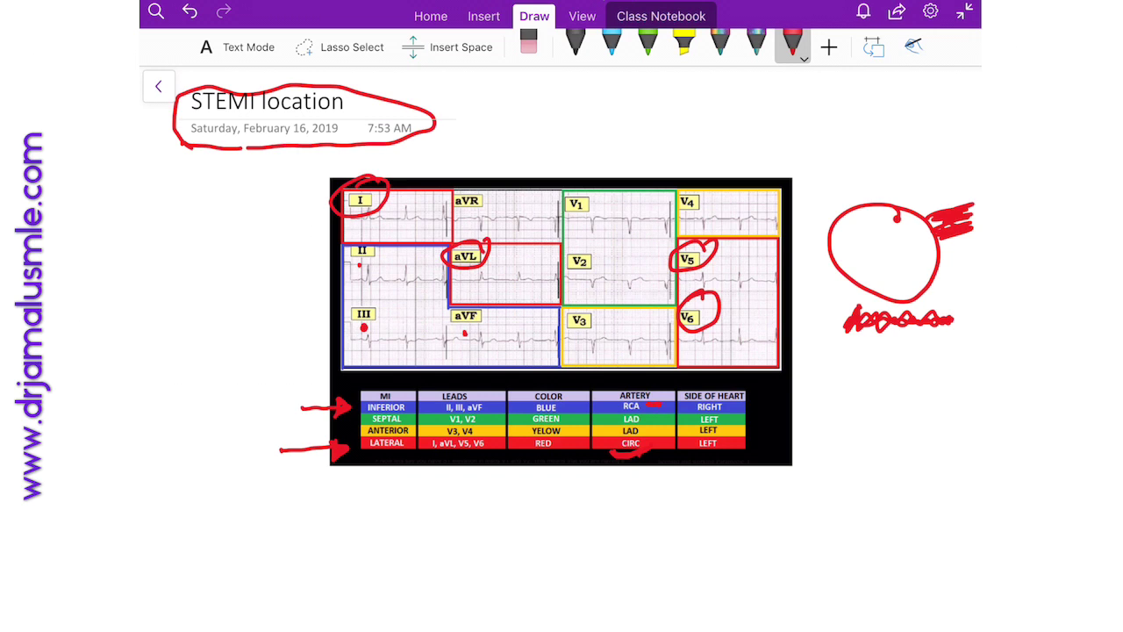
{"action": "left_click_drag", "start_coordinate": [575, 184], "coordinate": [579, 259]}
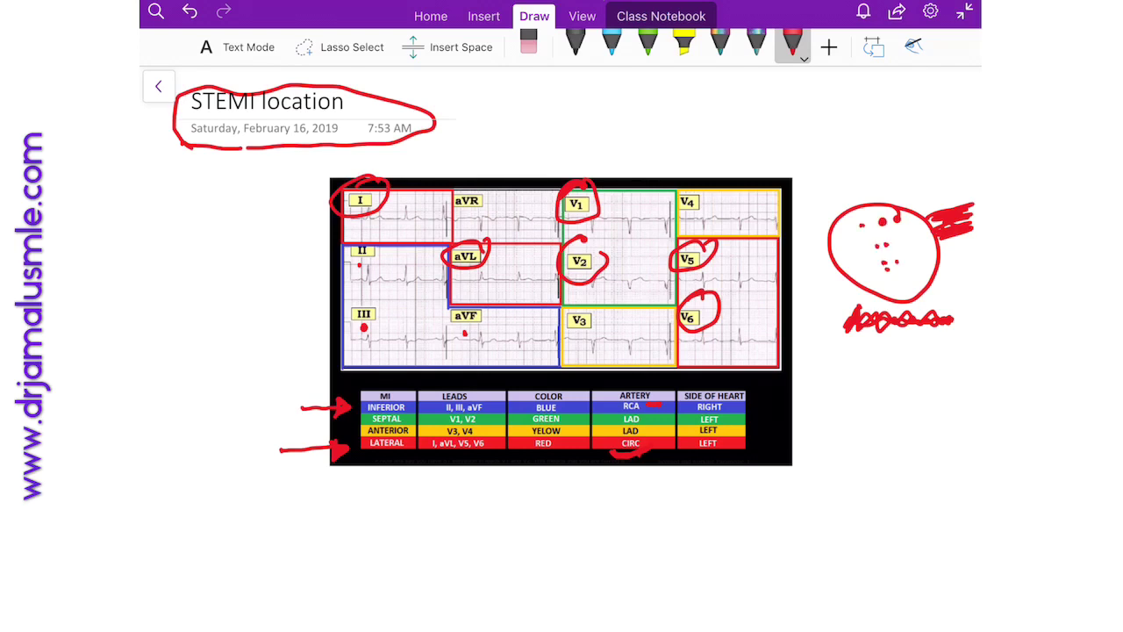
Step: Circle V3 and V4 in red and mark the septal and anterior rows
{"action": "left_click_drag", "start_coordinate": [886, 228], "coordinate": [904, 272]}
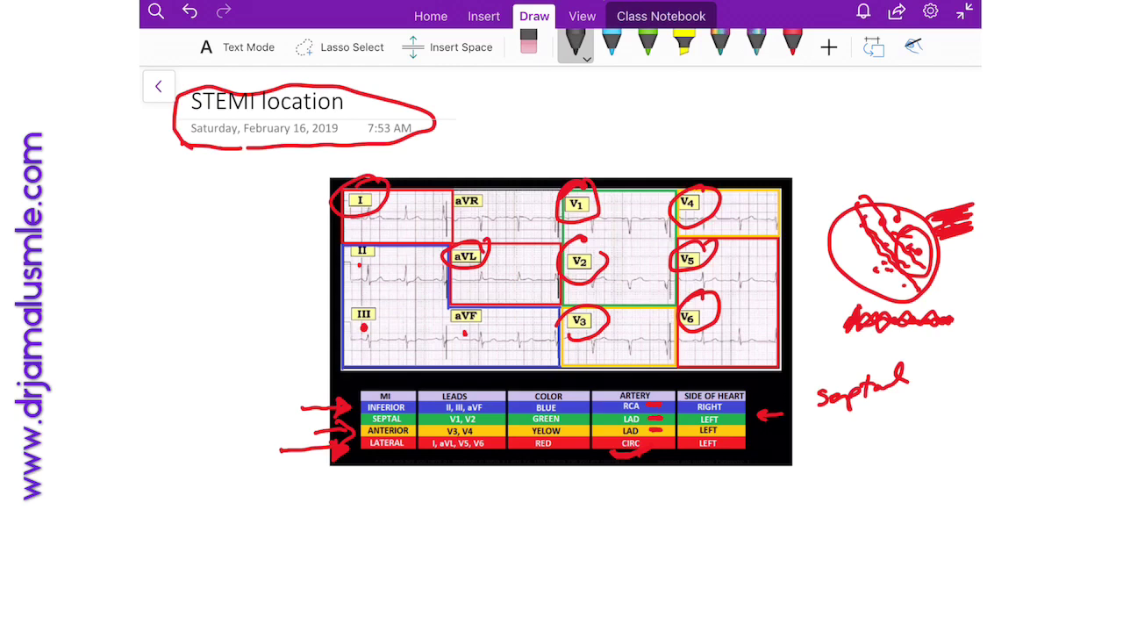
Step: Switch to blue ink and write 'V2 – V5' below the chart
{"action": "left_click", "coordinate": [581, 49]}
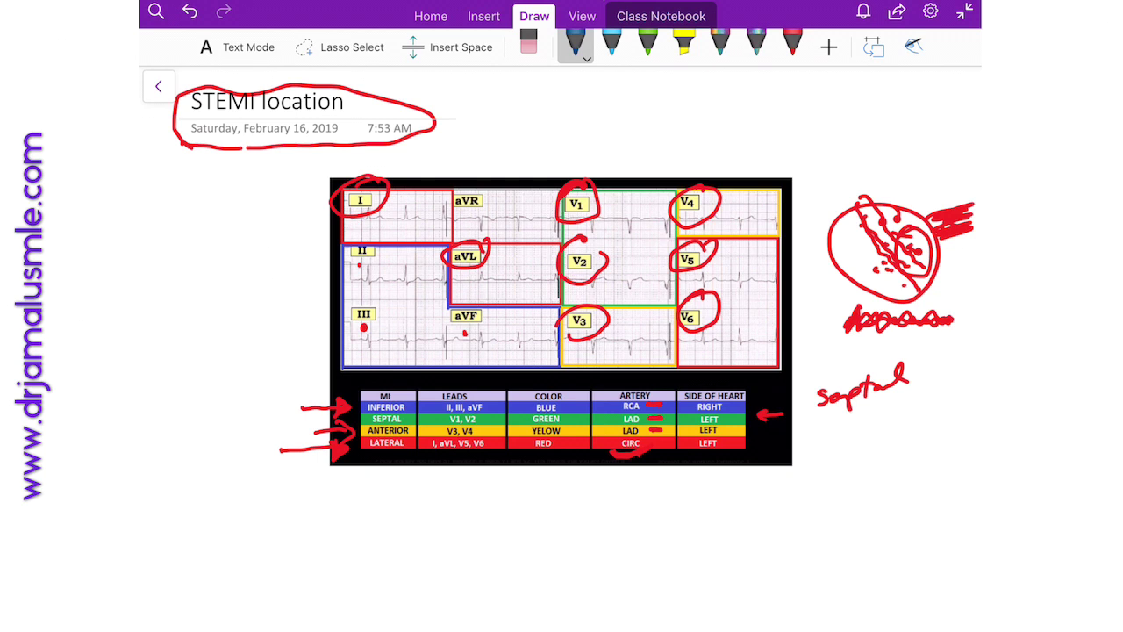
{"action": "left_click_drag", "start_coordinate": [417, 518], "coordinate": [500, 527]}
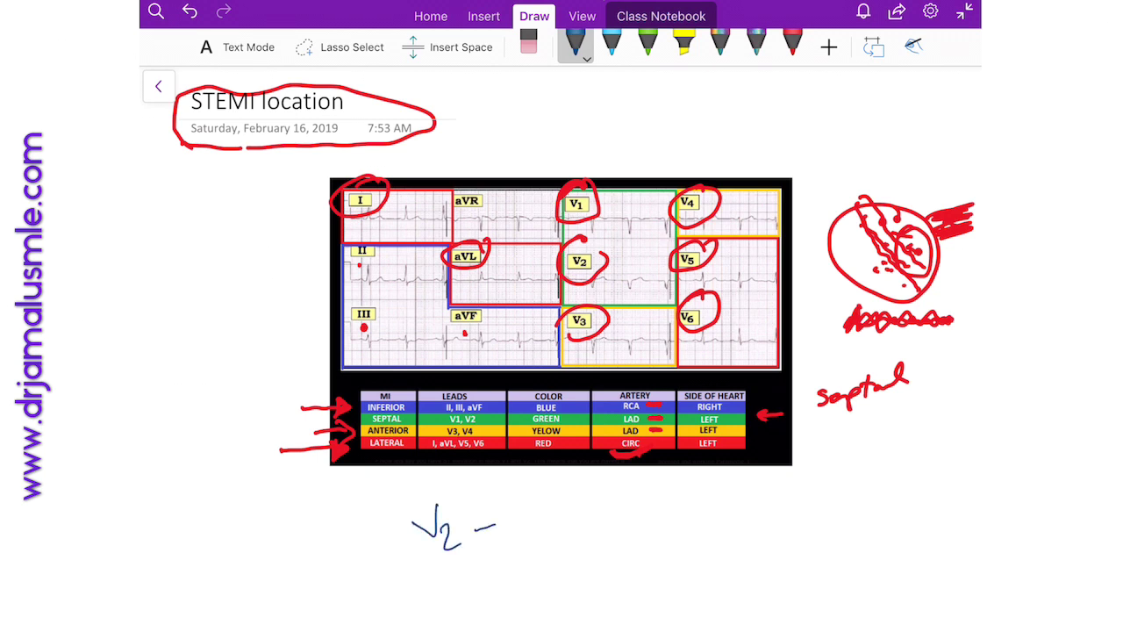
{"action": "left_click_drag", "start_coordinate": [501, 513], "coordinate": [526, 526]}
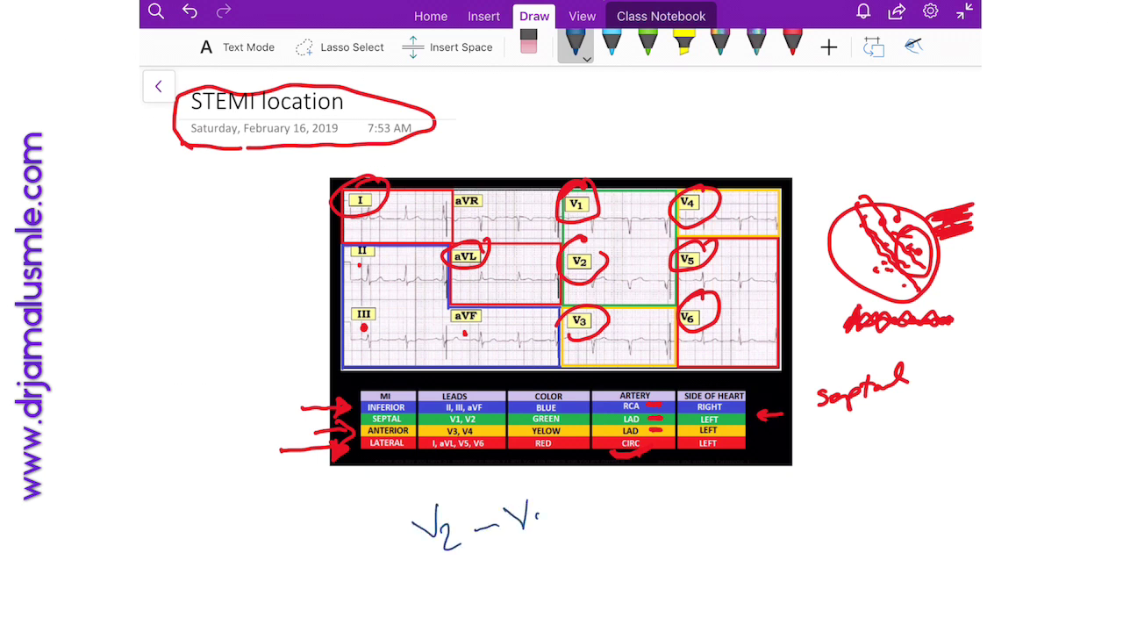
{"action": "type", "text": "5"}
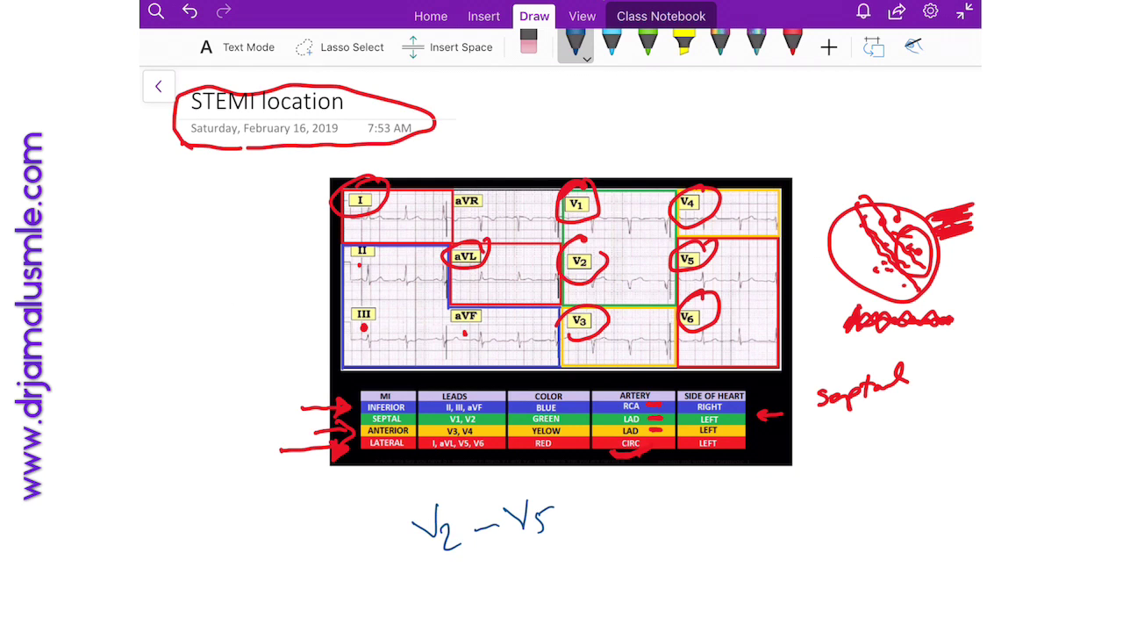
Step: Write 'Lead location misplaced' and 'Anteroseptal' in blue beneath the lead range
{"action": "left_click_drag", "start_coordinate": [628, 491], "coordinate": [676, 513]}
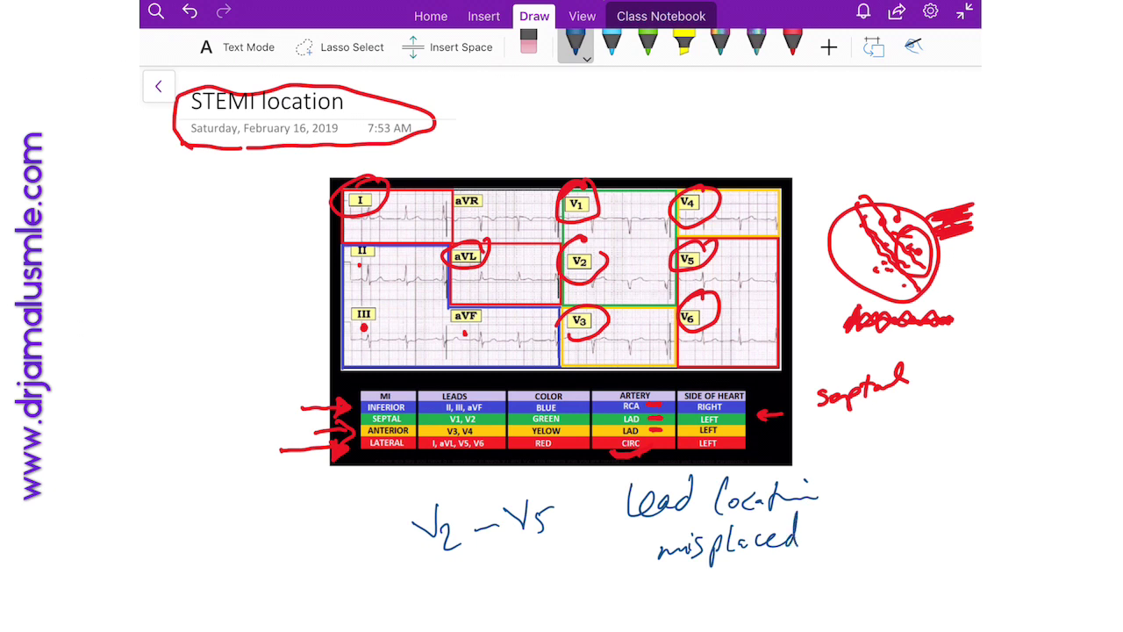
{"action": "scroll", "scroll_direction": "down", "scroll_amount": 3}
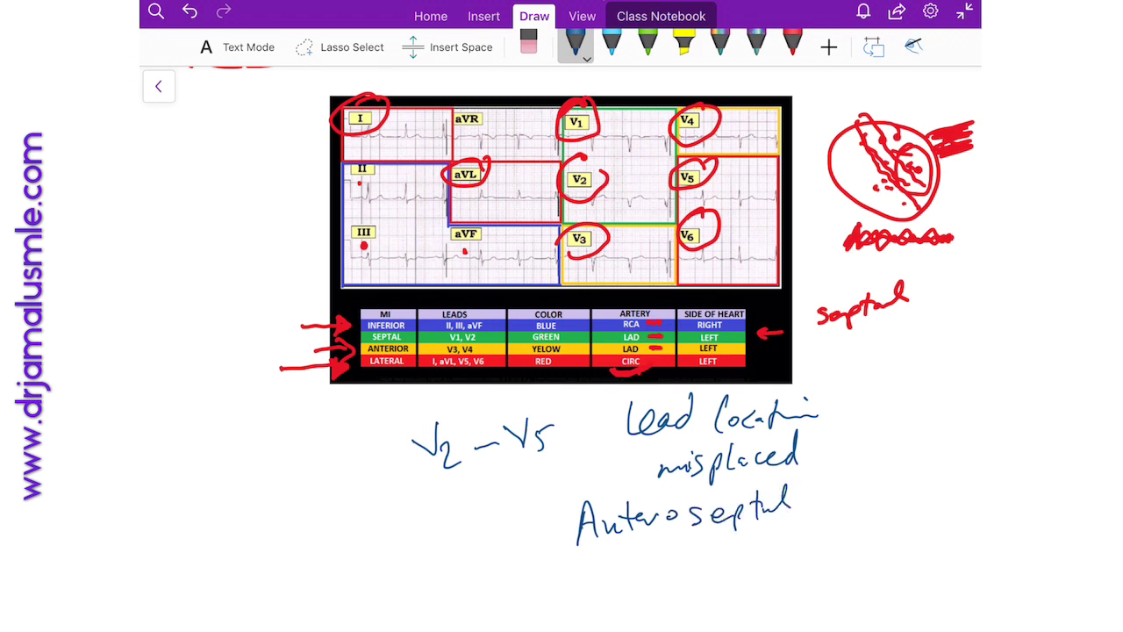
Step: Write 'I aVL V3 V4 V5 V6 → Antlateral' in blue below the earlier notes
{"action": "scroll", "scroll_direction": "down", "scroll_amount": 3}
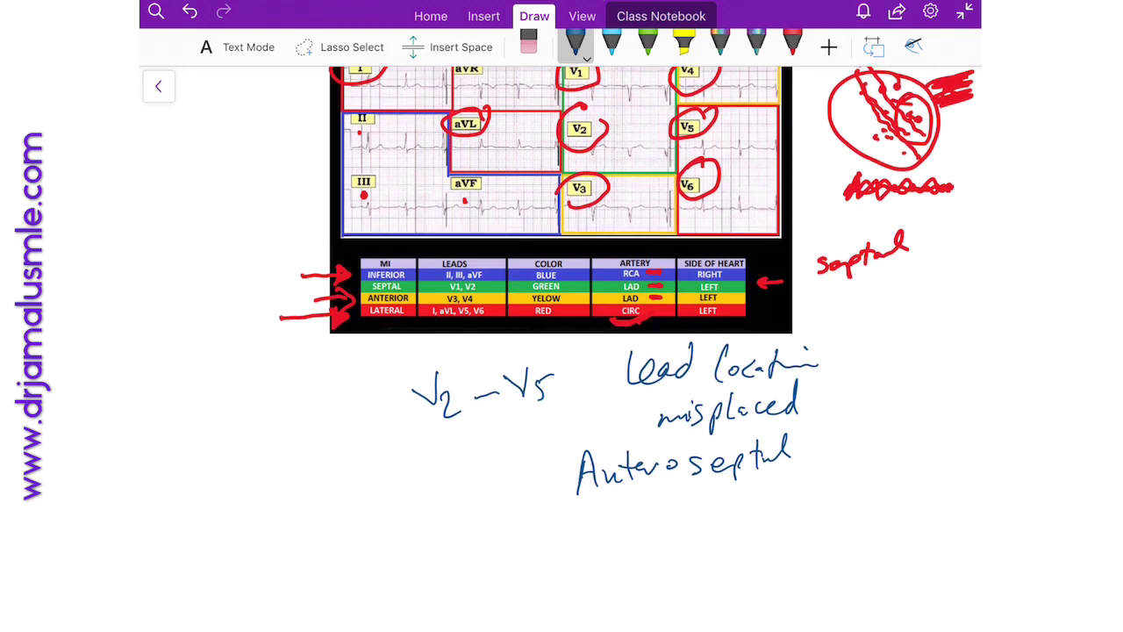
{"action": "type", "text": "I AVL"}
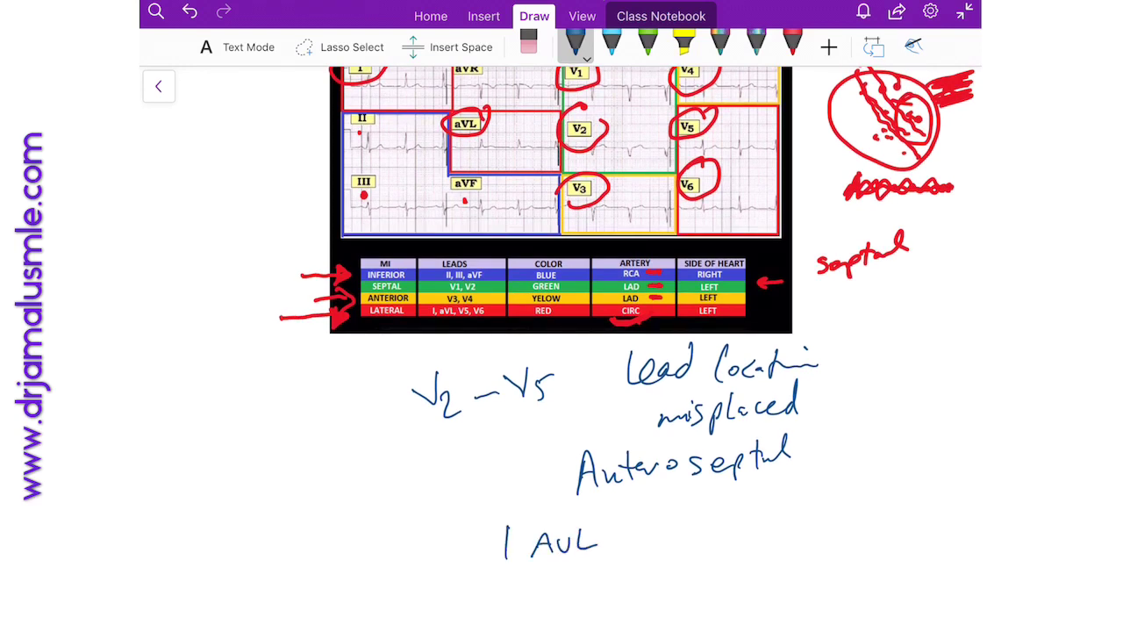
{"action": "type", "text": "V3 V"}
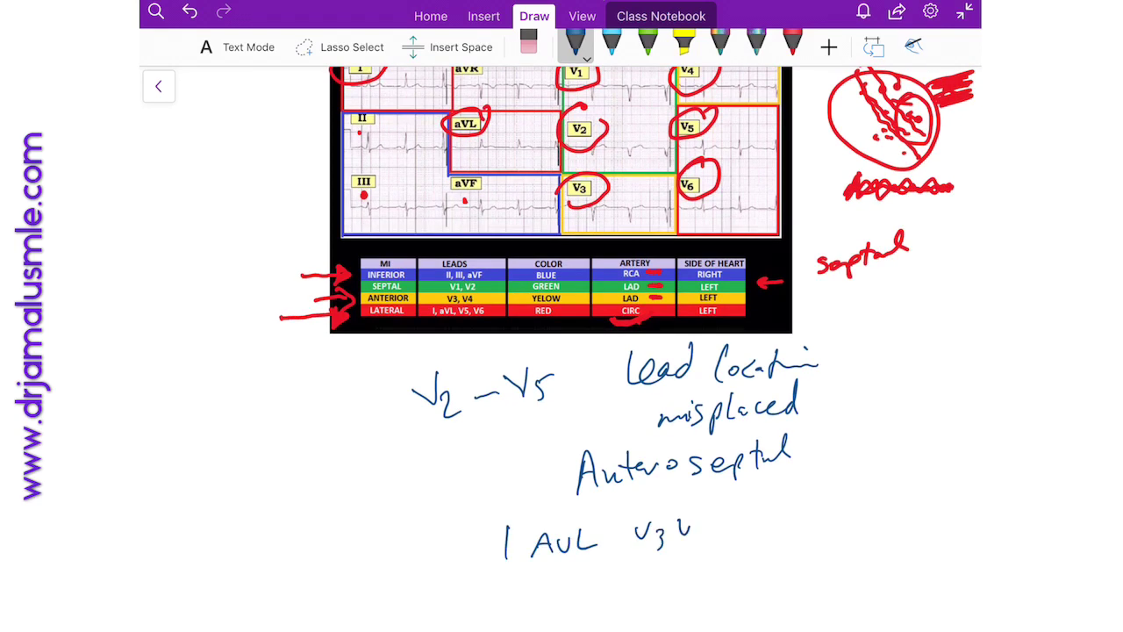
{"action": "type", "text": "V4 V5V6 →"}
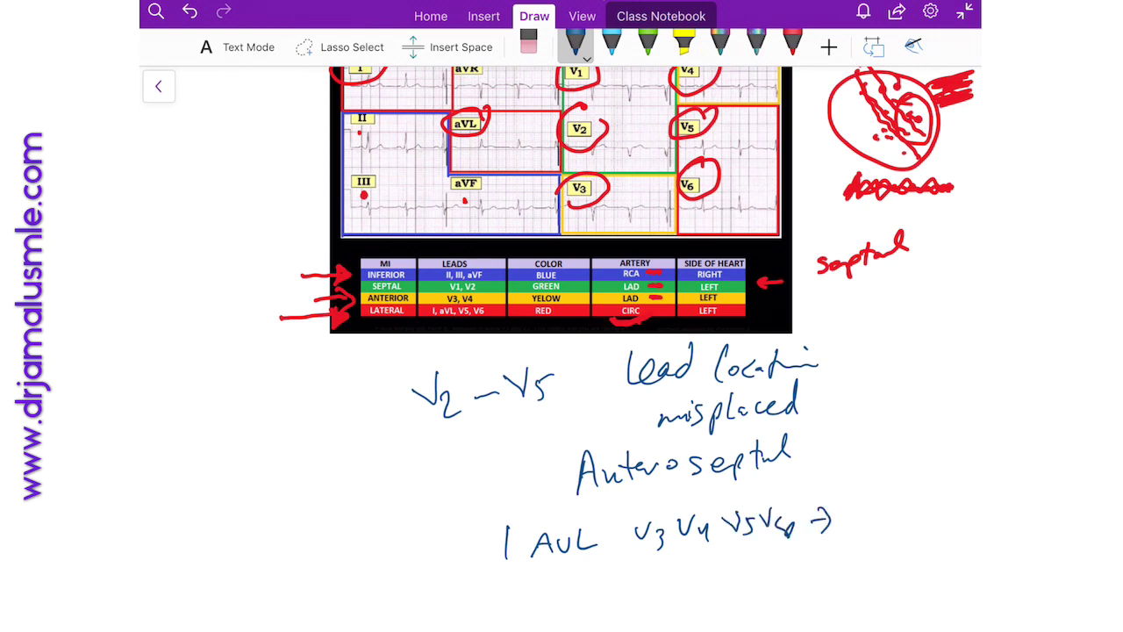
{"action": "type", "text": "Antlateral"}
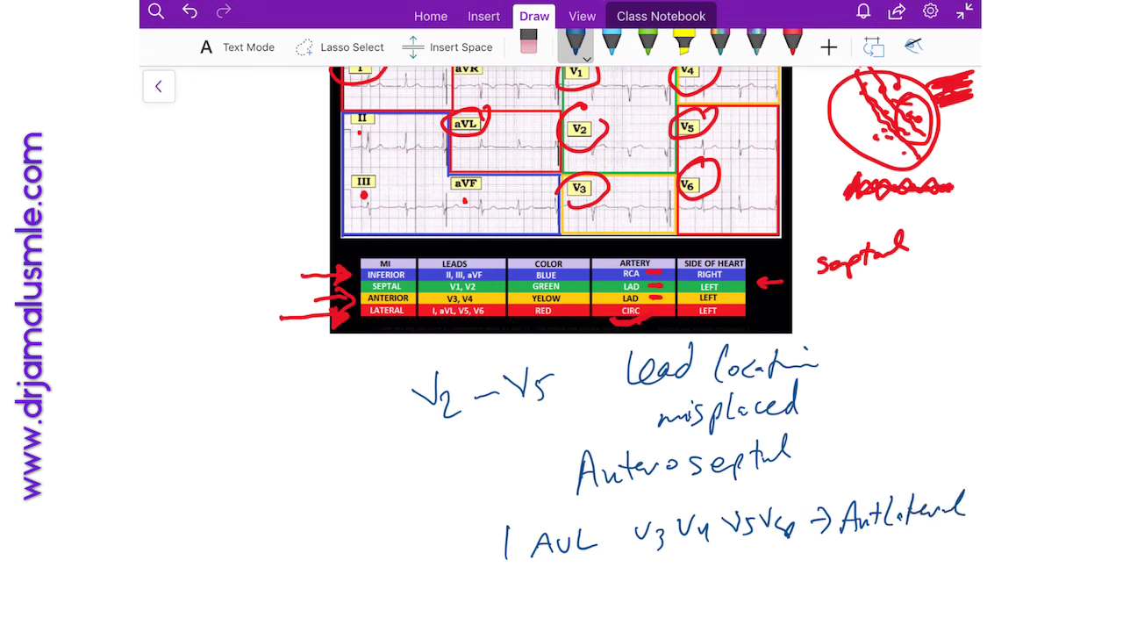
{"action": "scroll", "scroll_direction": "down", "scroll_amount": 3}
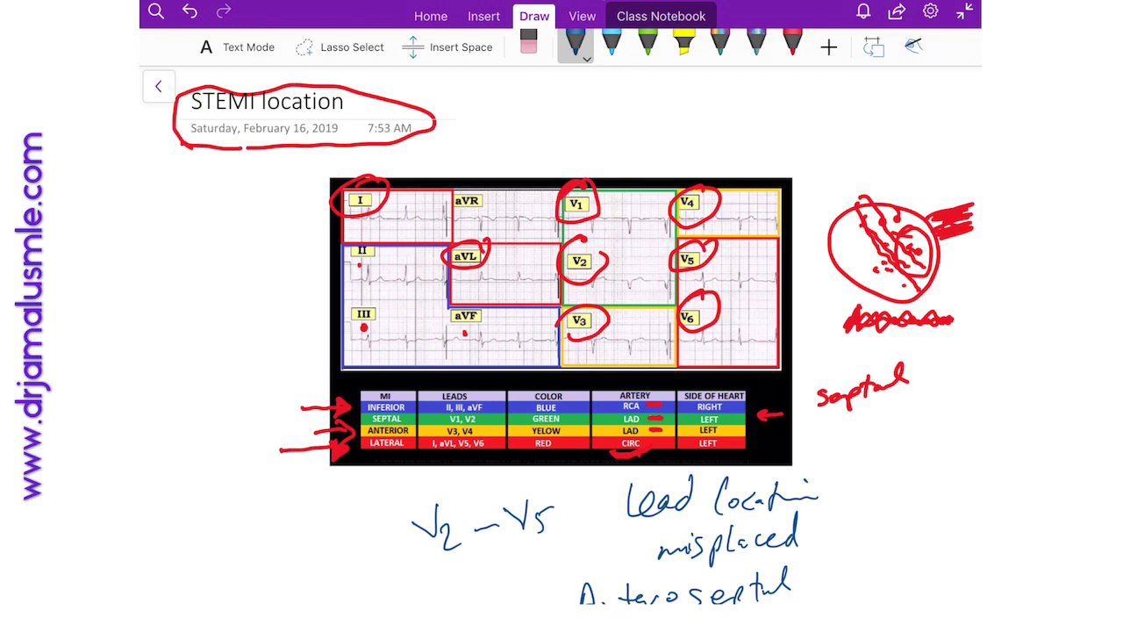
Step: Switch to yellow ink and write 'ST > 1mm' and 'Reciprocal other lead' under AVR
{"action": "left_click", "coordinate": [793, 45]}
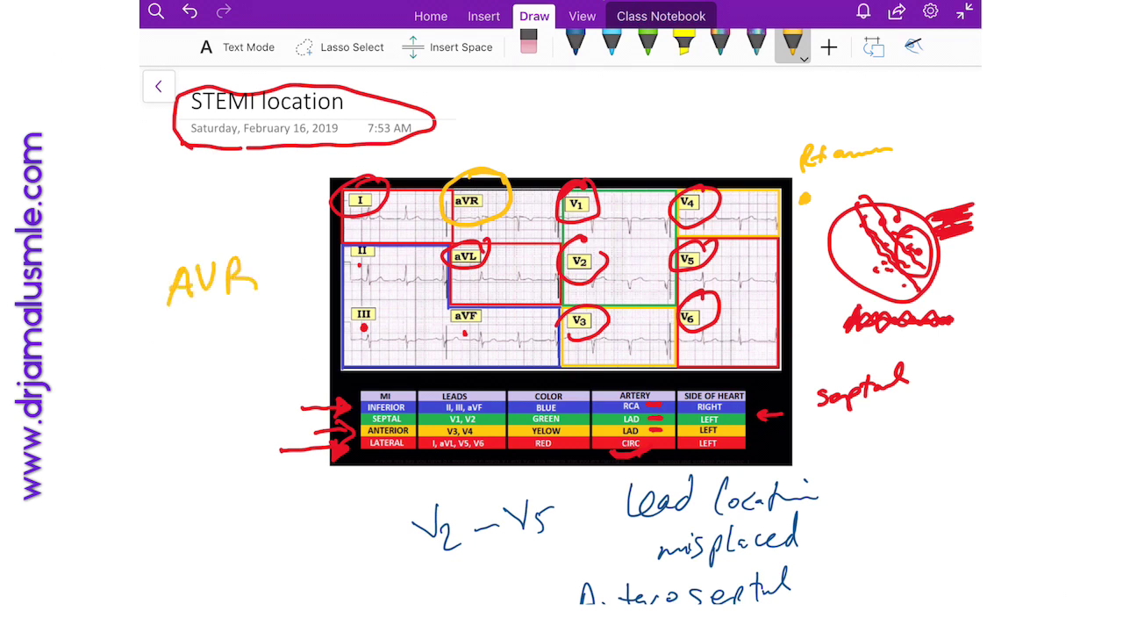
{"action": "left_click_drag", "start_coordinate": [175, 337], "coordinate": [237, 337]}
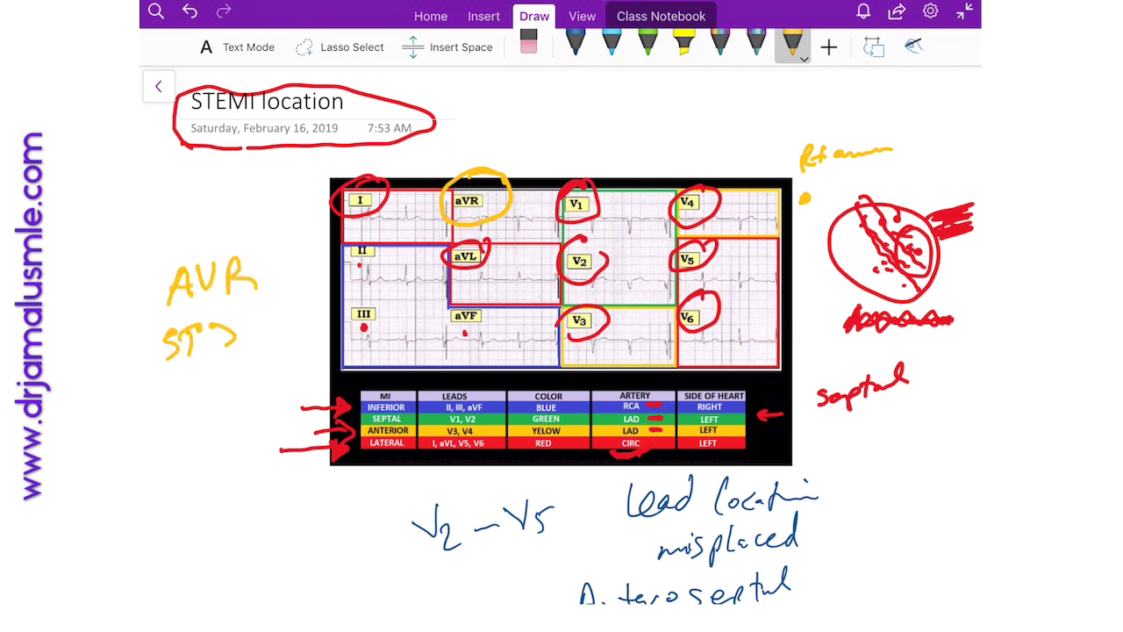
{"action": "type", "text": "1mm"}
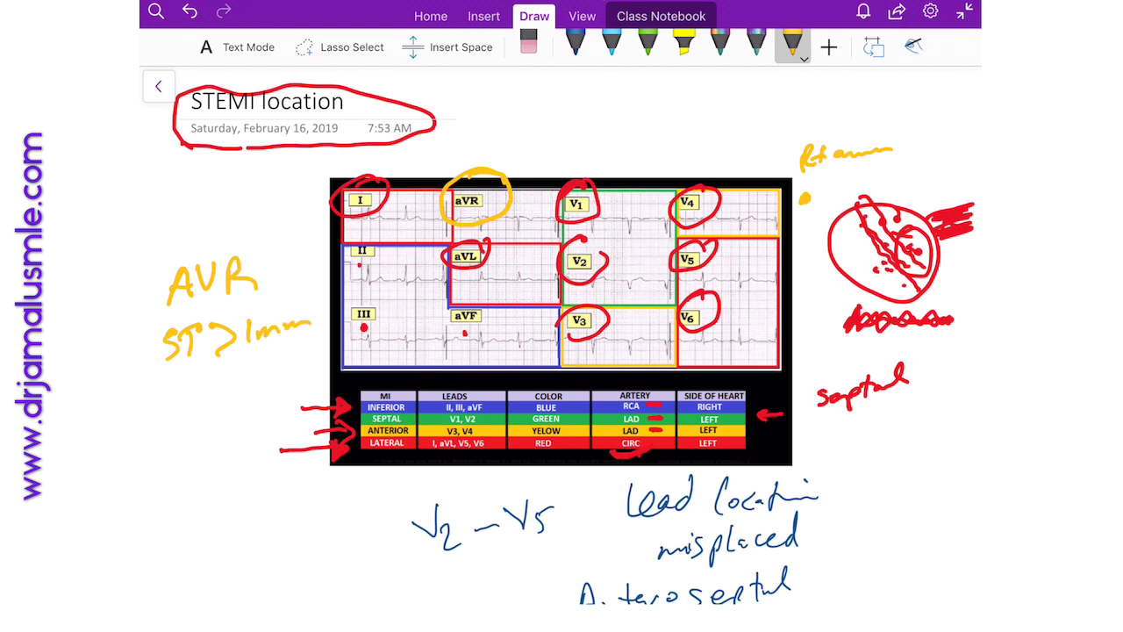
{"action": "type", "text": "Reciprocal"}
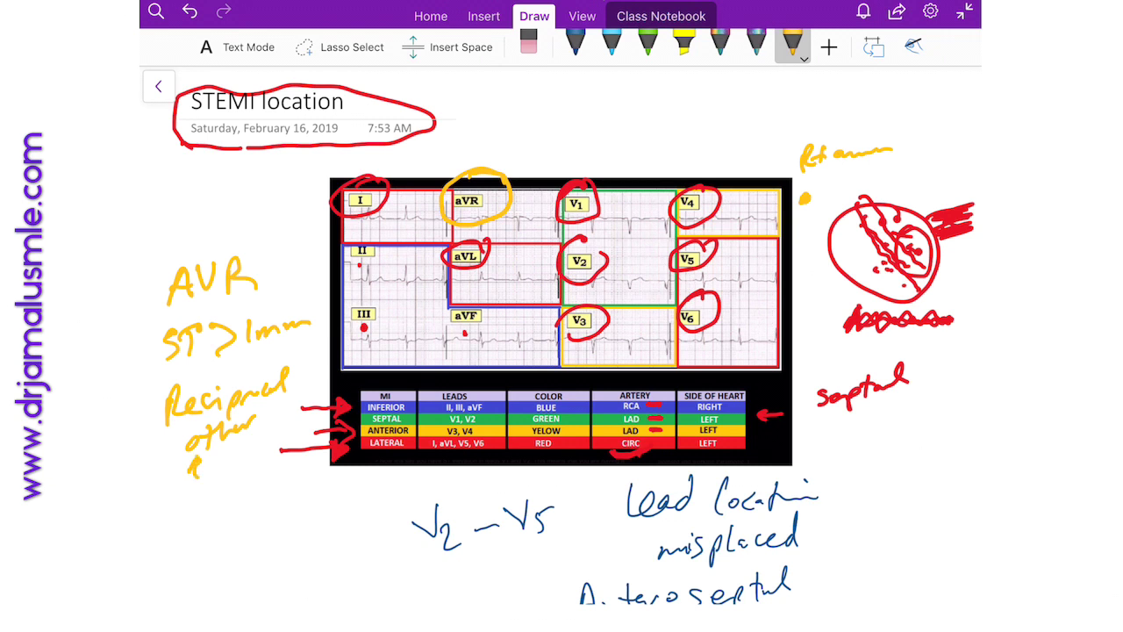
{"action": "left_click_drag", "start_coordinate": [184, 453], "coordinate": [246, 465]}
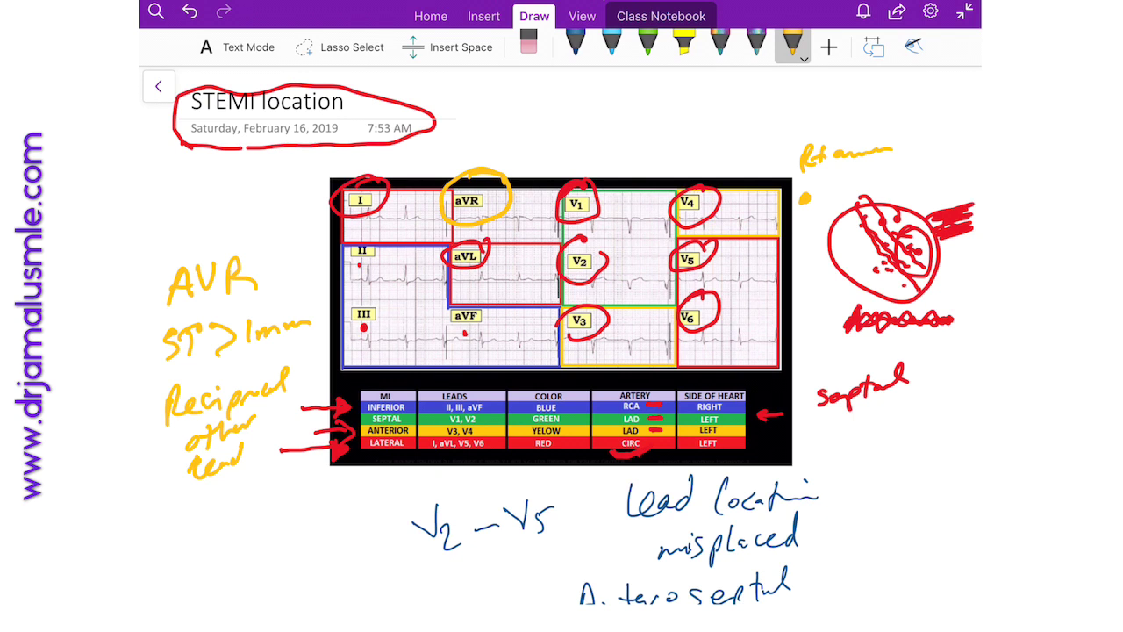
Step: Write the 'Left main' note in yellow below the reciprocal note
{"action": "left_click_drag", "start_coordinate": [162, 512], "coordinate": [184, 536]}
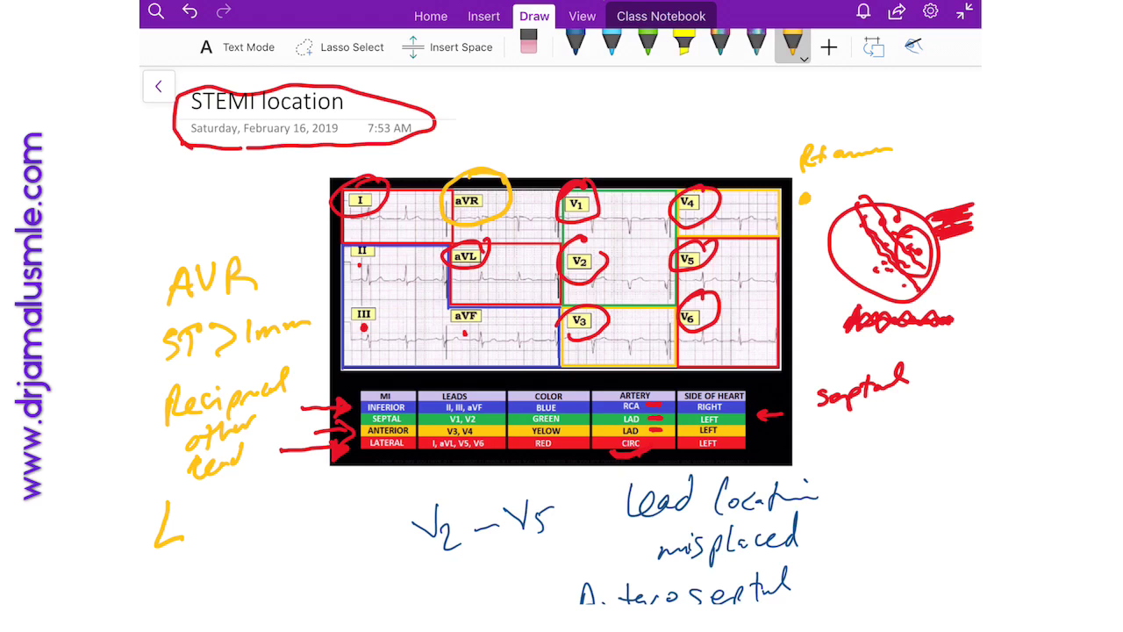
{"action": "type", "text": "Left main"}
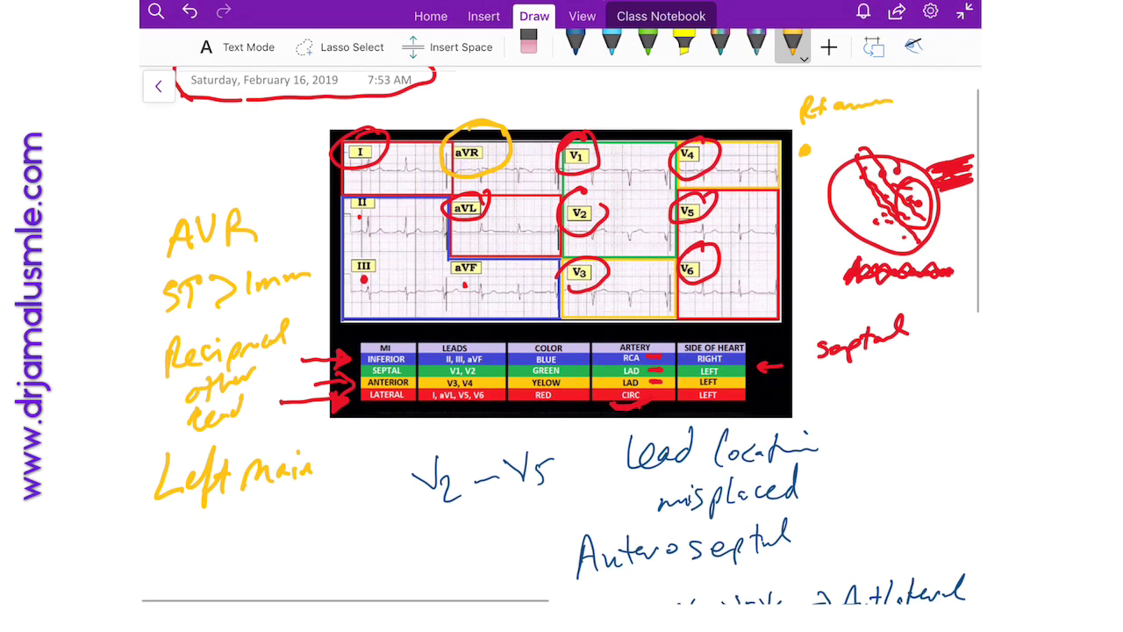
Step: Add 'Triple vessel disease' and 'subendocardial ischemia' in yellow and underline 'Left main'
{"action": "scroll", "scroll_direction": "down", "scroll_amount": 3}
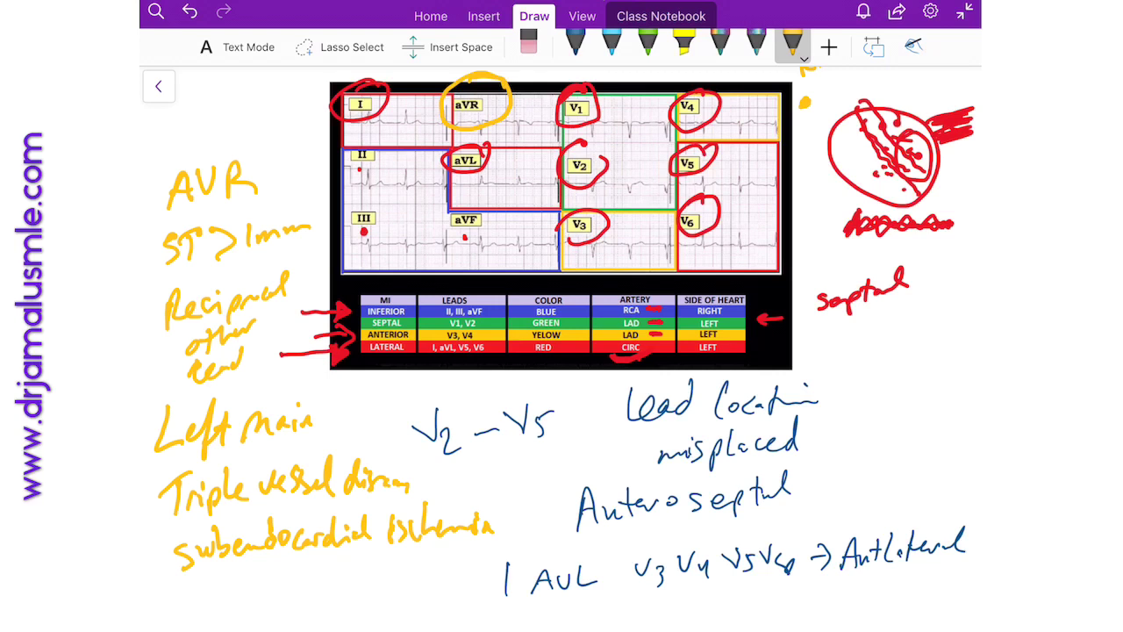
{"action": "left_click_drag", "start_coordinate": [161, 443], "coordinate": [313, 443]}
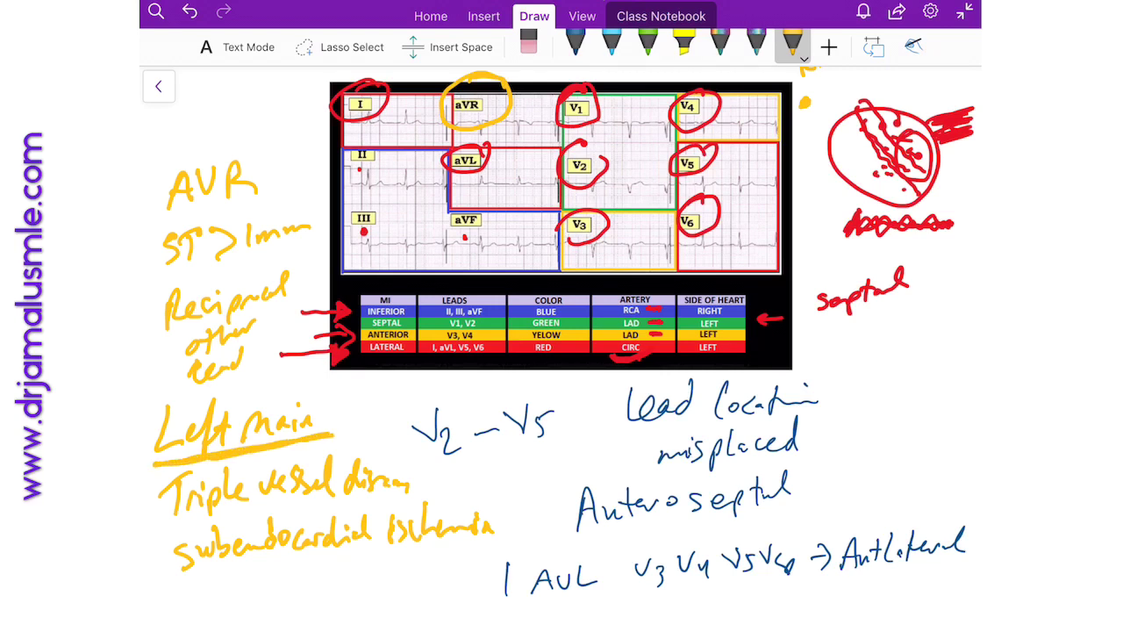